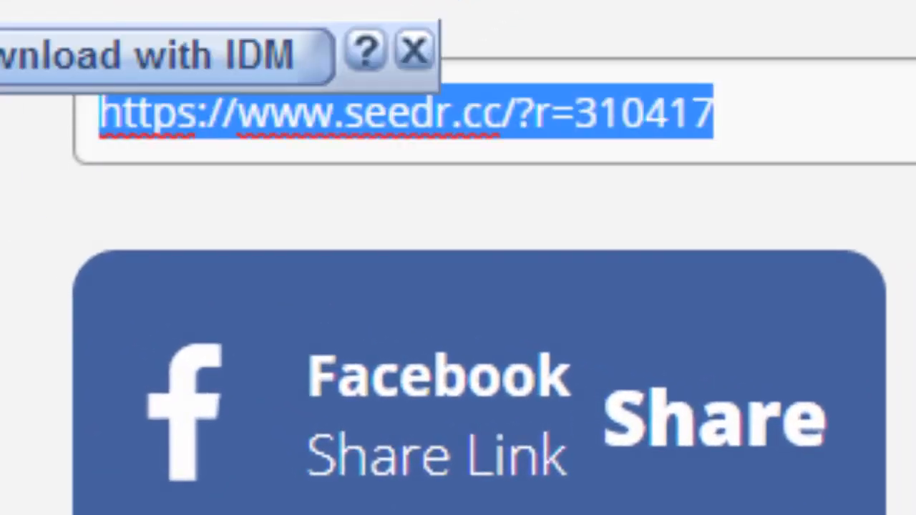
Step: Navigate a new tab to ubuntu.com/download/desktop via the 'ubuntu' address-bar suggestion
click(418, 50)
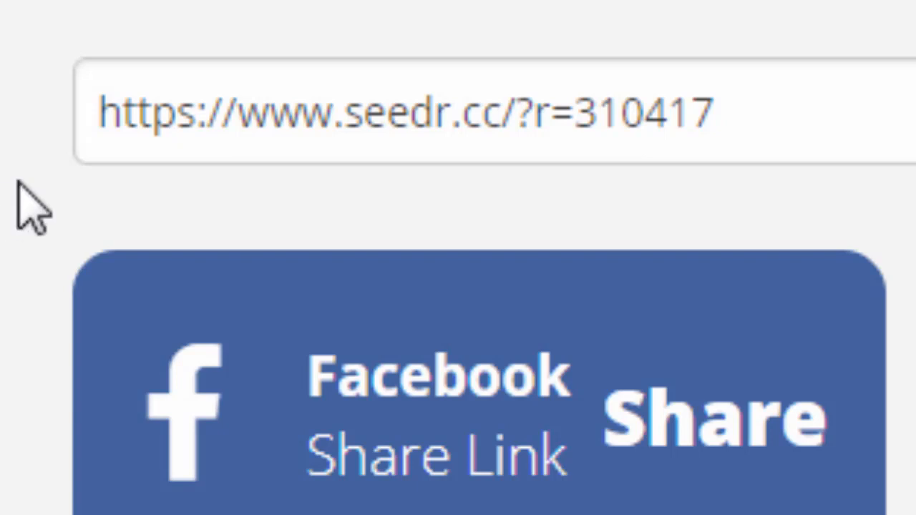
mouse_move(31, 215)
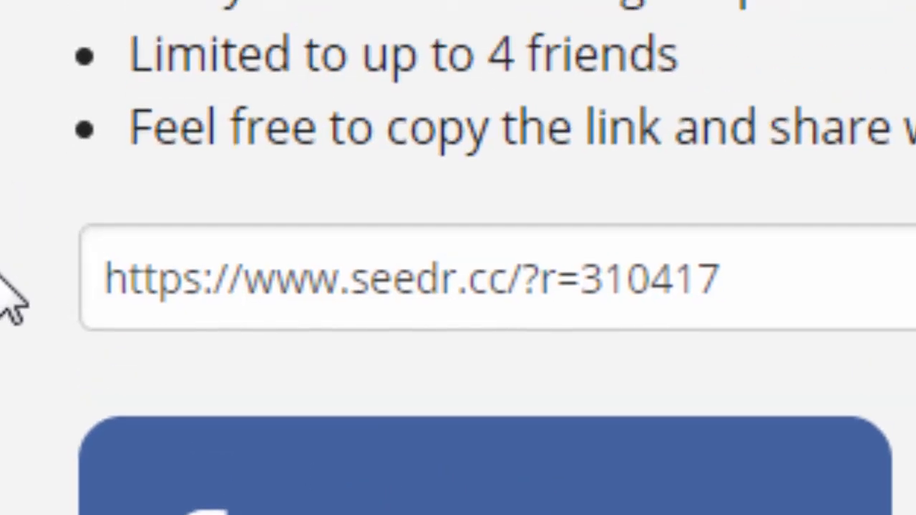
scroll(up, 3)
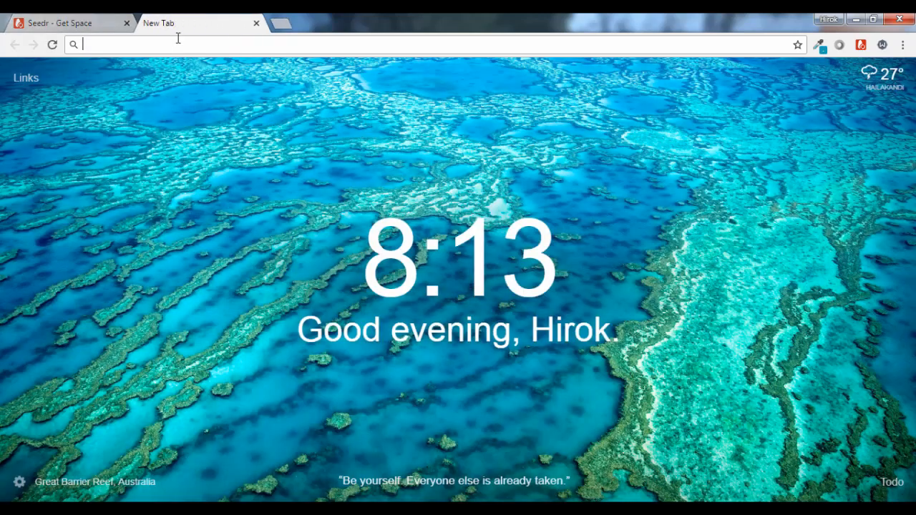
text(ubuntu.com)
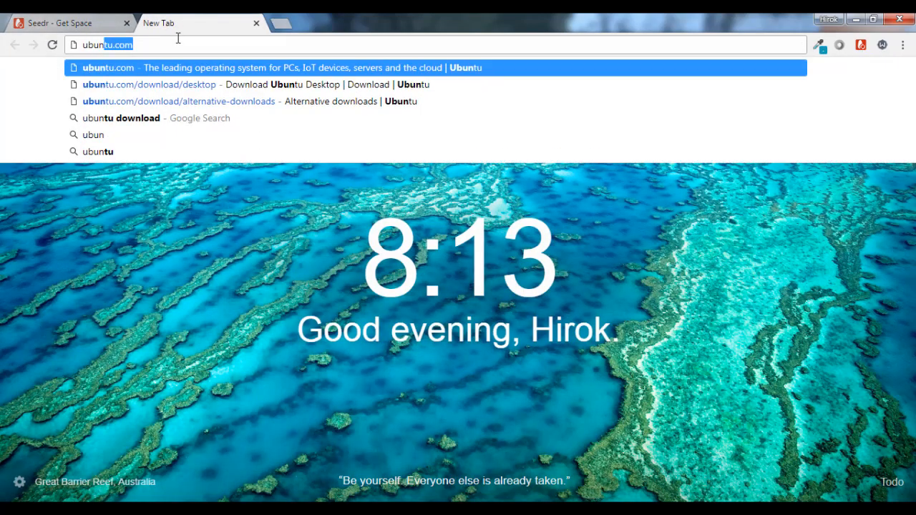
click(148, 85)
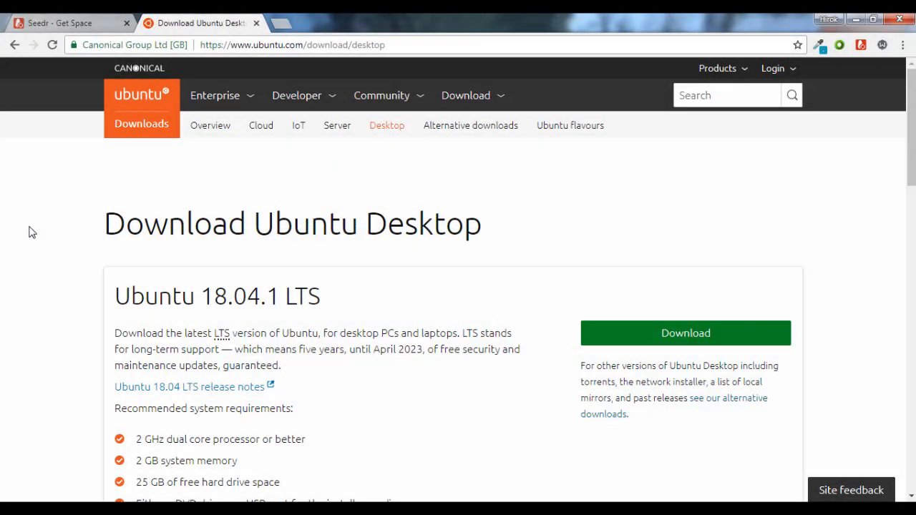
mouse_move(470, 126)
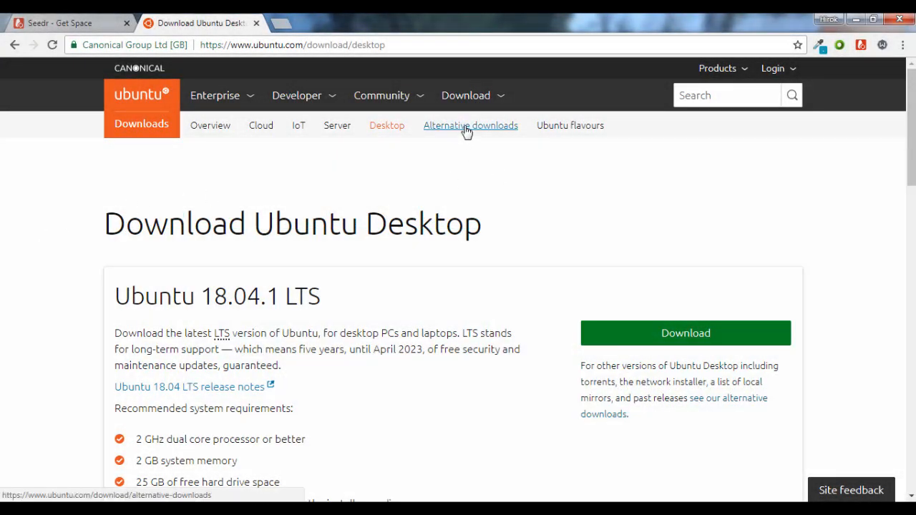
Step: Download the Ubuntu 16.04.5 Desktop (32-bit) .torrent from Alternative downloads and launch it from Chrome's download bar
click(469, 126)
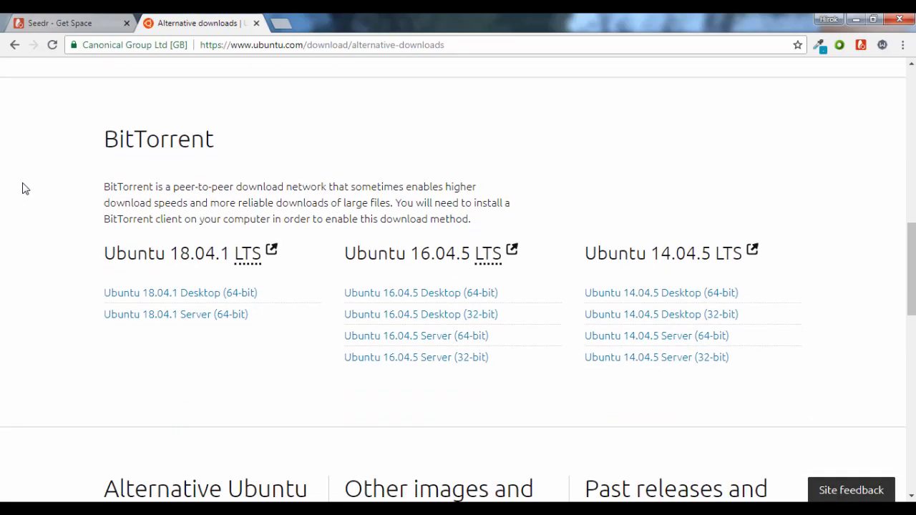
scroll(down, 3)
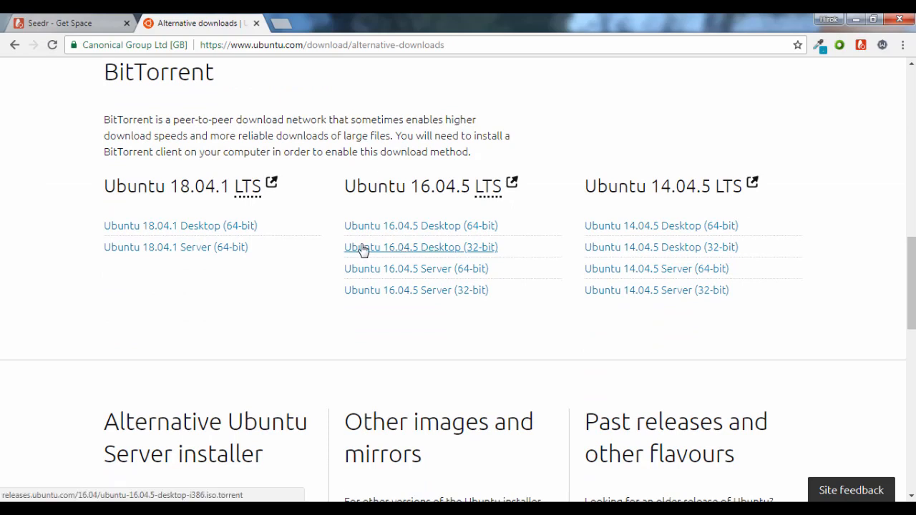
mouse_move(426, 251)
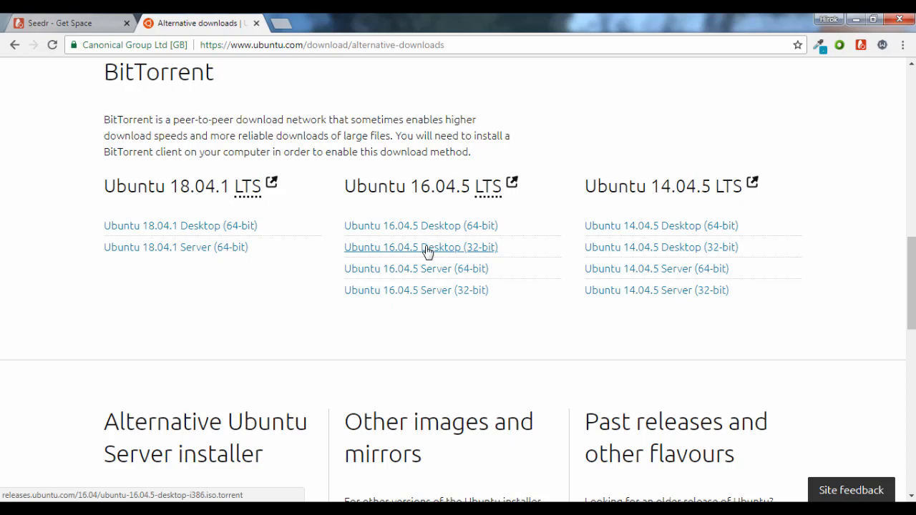
click(421, 247)
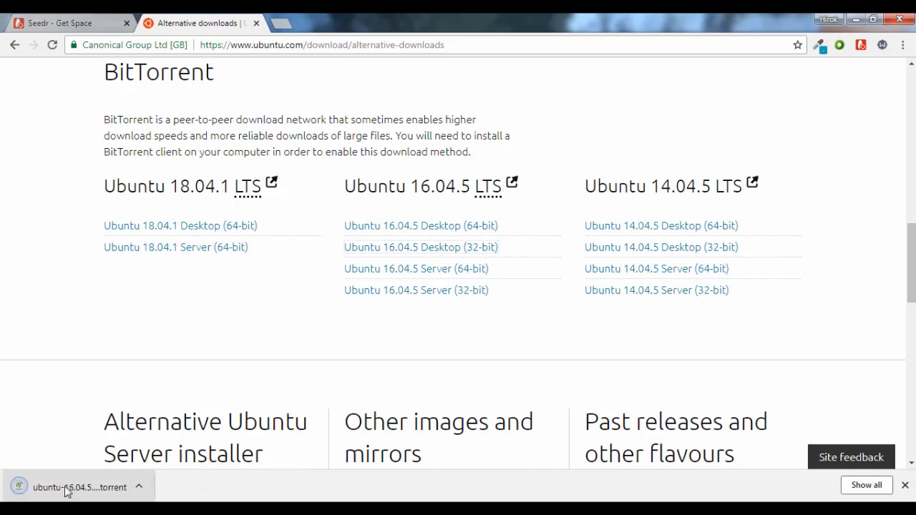
click(79, 486)
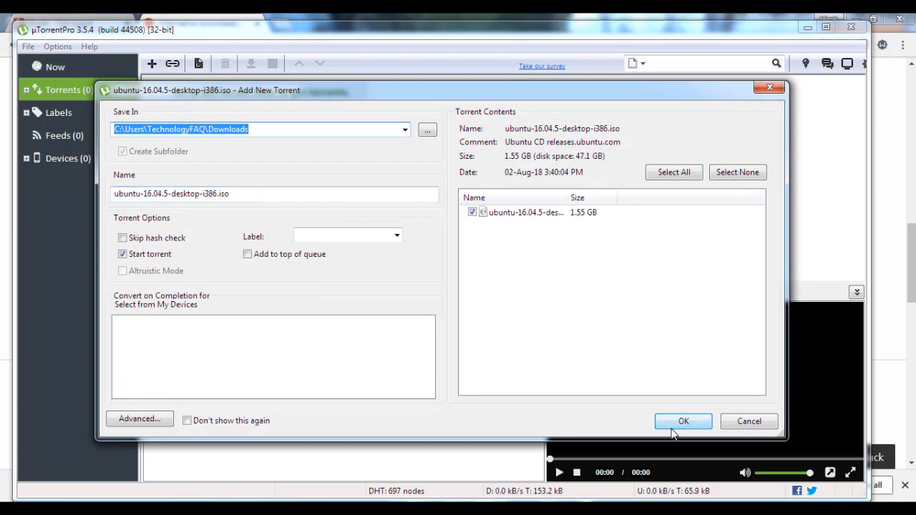
Step: Confirm OK in uTorrent's Add New Torrent dialog for ubuntu-16.04.5-desktop-i386.iso
click(683, 421)
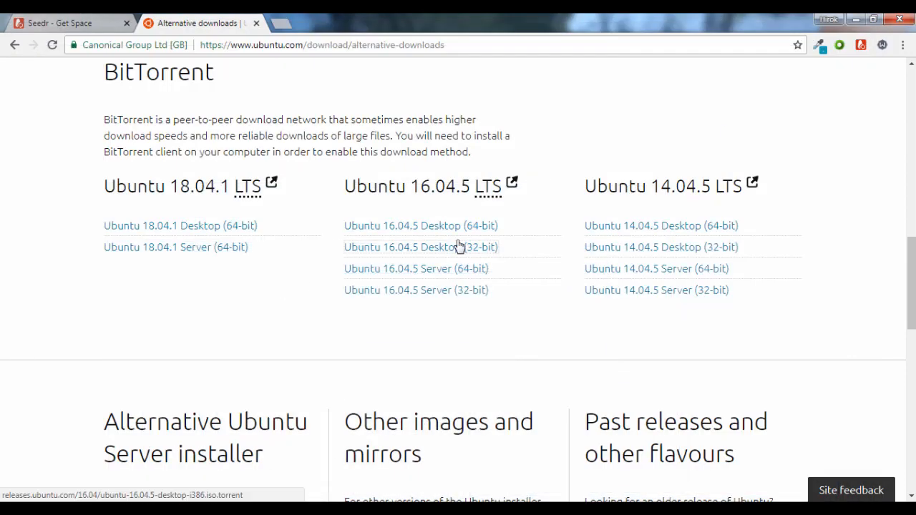
mouse_move(322, 259)
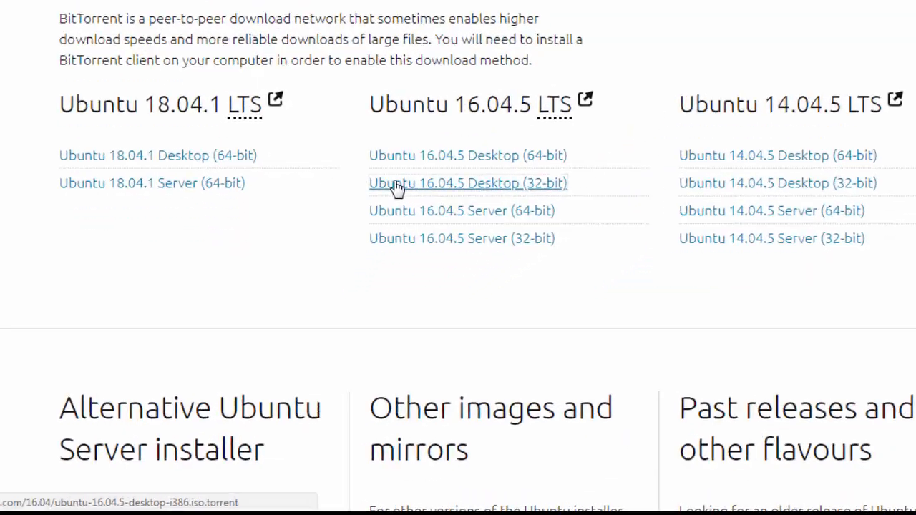
Step: Copy the 16.04.5 Desktop (32-bit) torrent link address and return to the Seedr tab
right_click(468, 183)
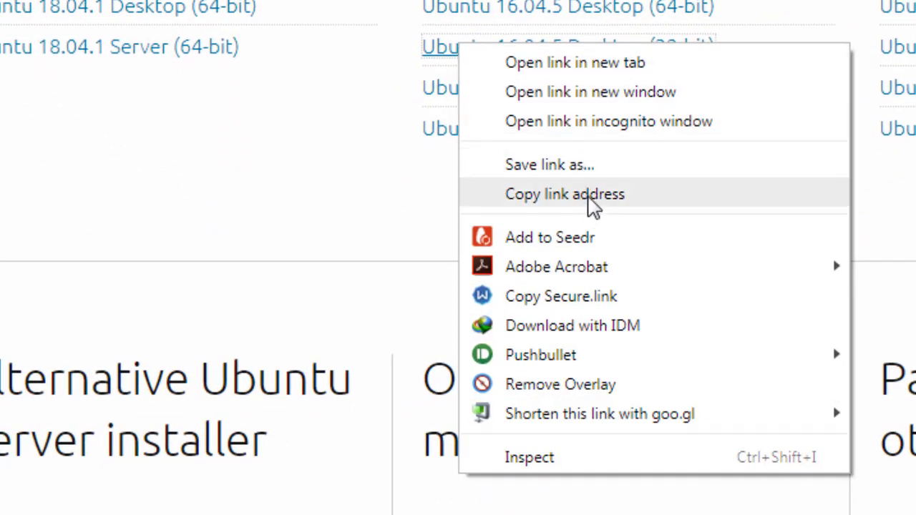
click(564, 194)
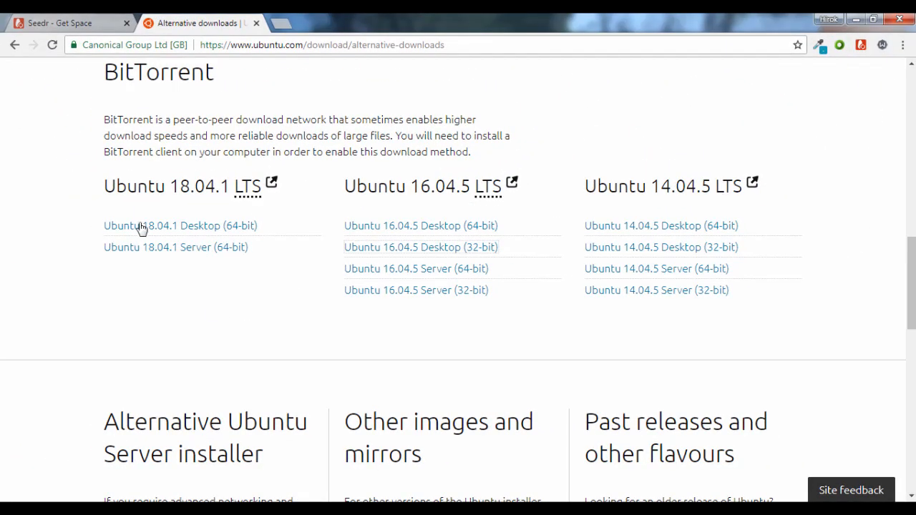
click(65, 23)
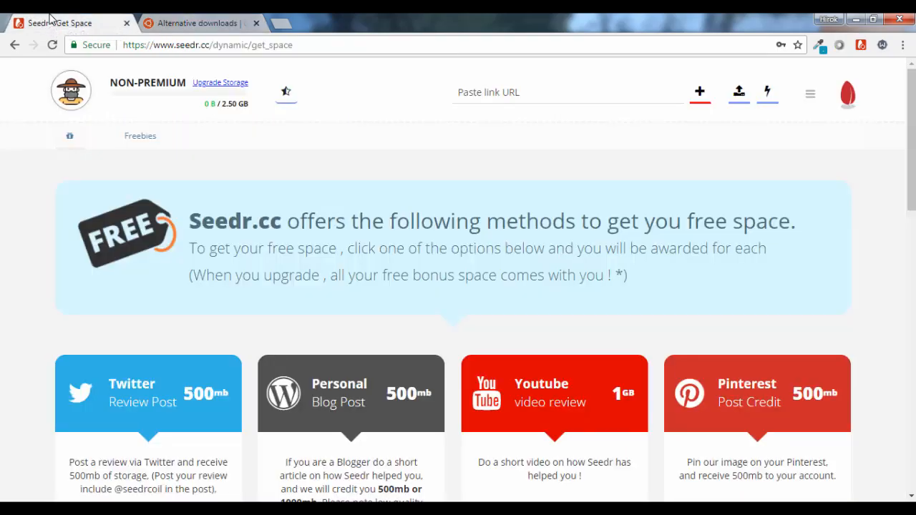
Step: Paste the copied torrent link into Seedr's Files page and add it, producing a 1.55 GB item
click(810, 93)
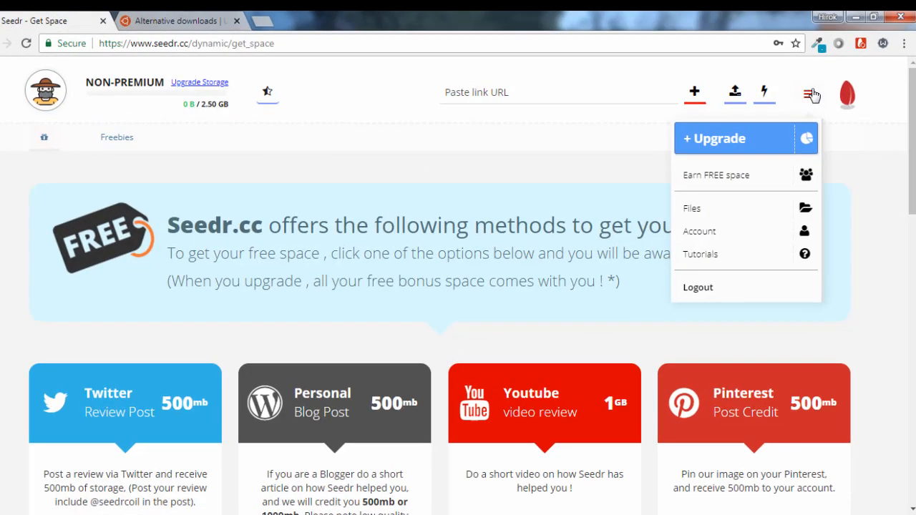
click(691, 209)
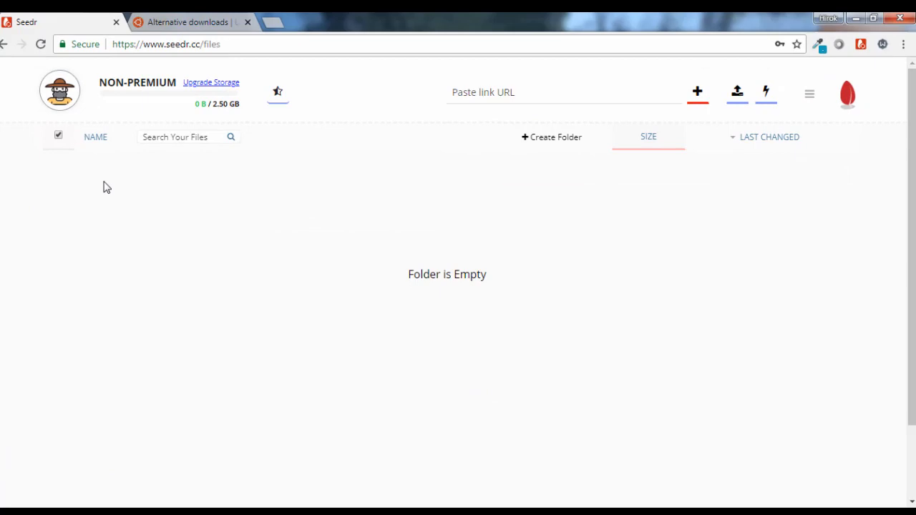
right_click(501, 91)
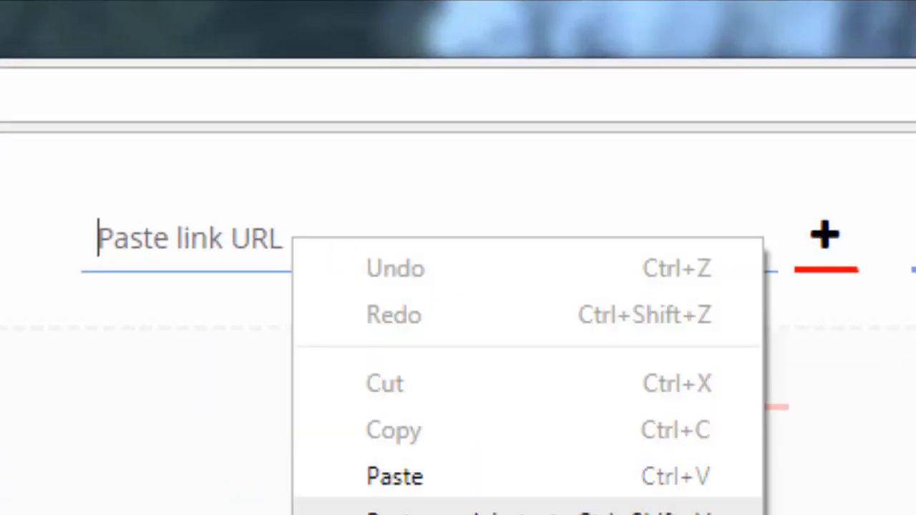
click(395, 476)
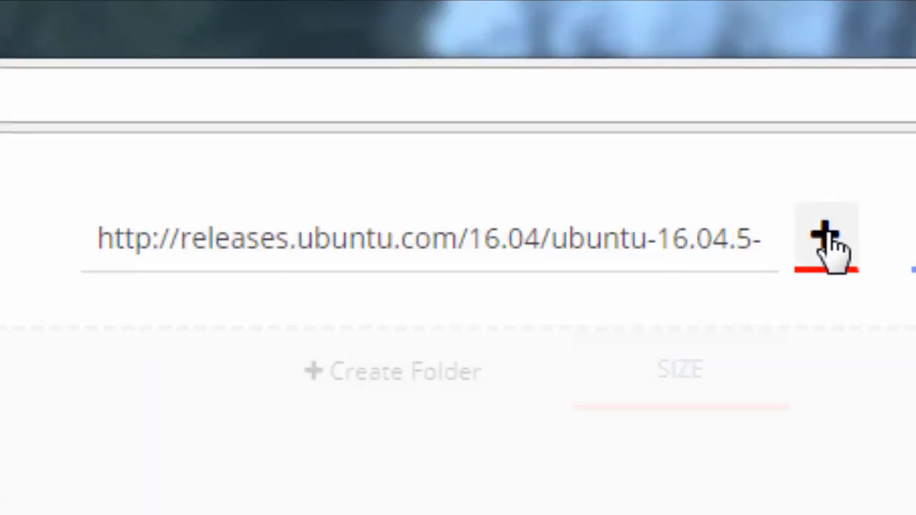
click(828, 238)
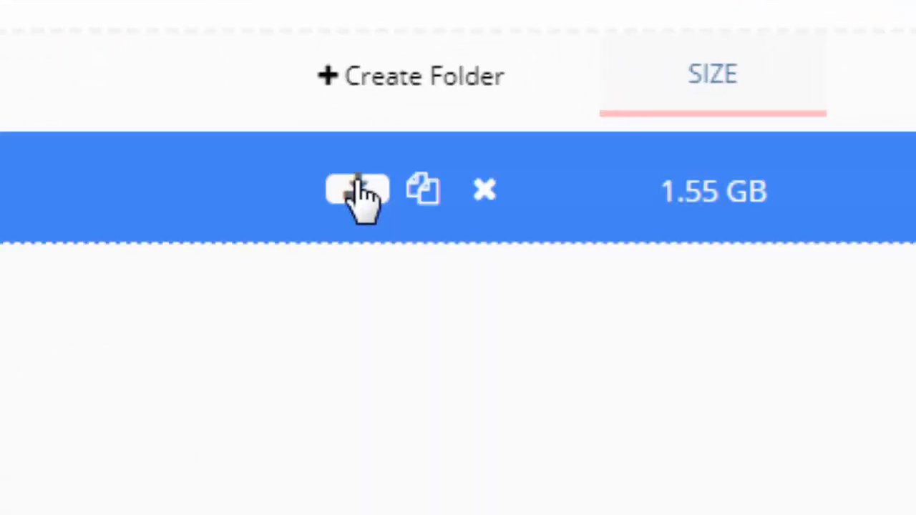
Step: Start IDM downloading the 1.549 GB Ubuntu 16.04.5 zip, pause it around 1.33%, then resume
click(355, 192)
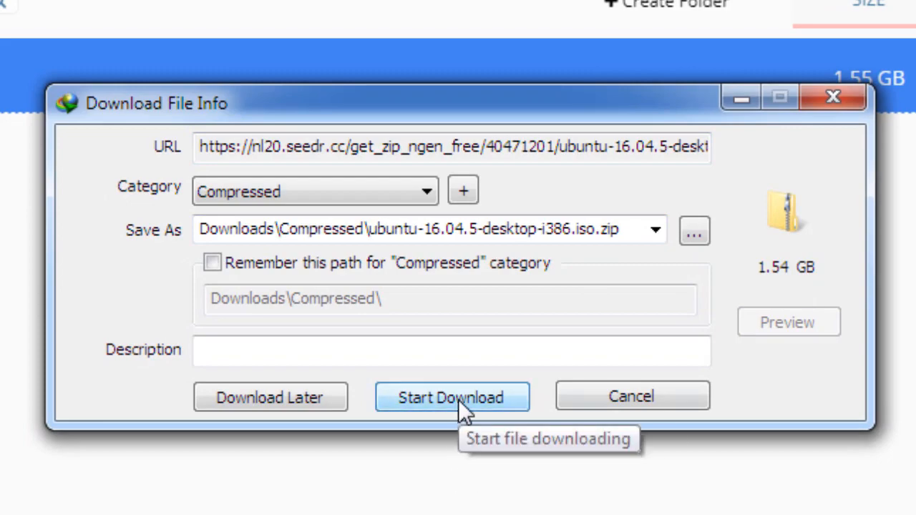
click(453, 398)
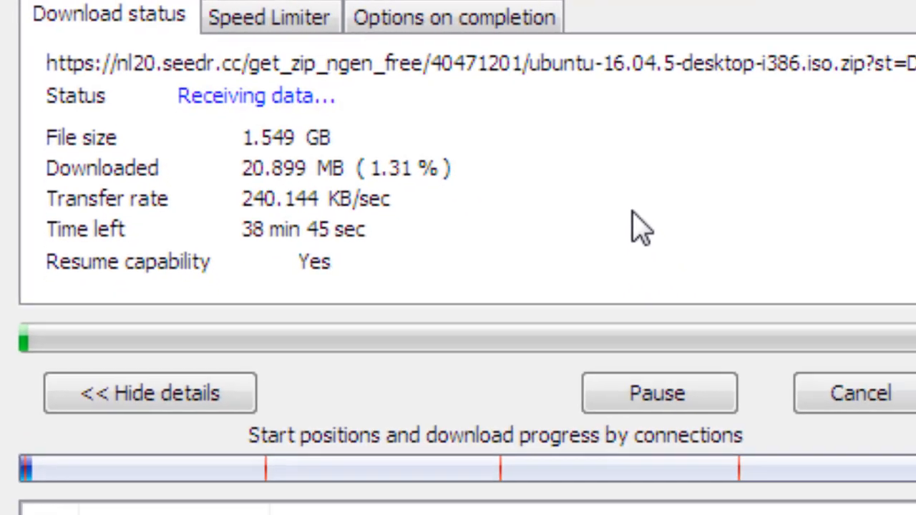
click(658, 393)
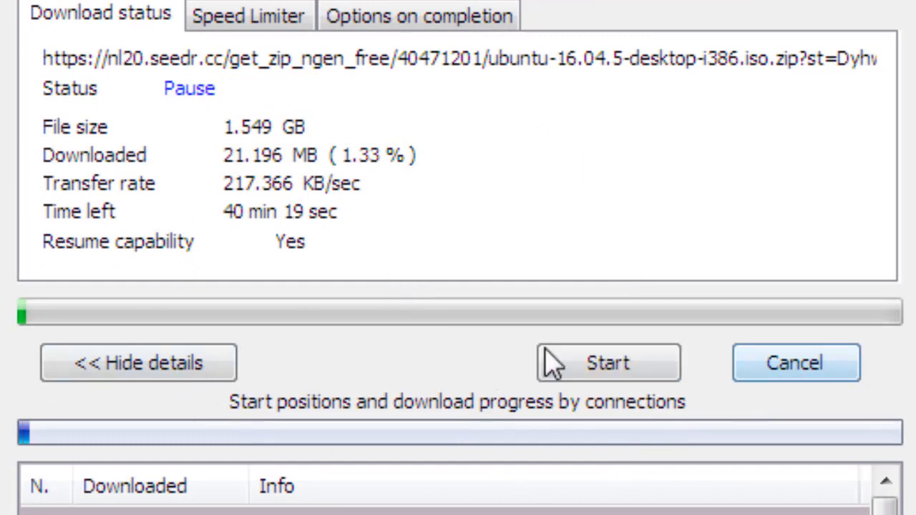
click(607, 364)
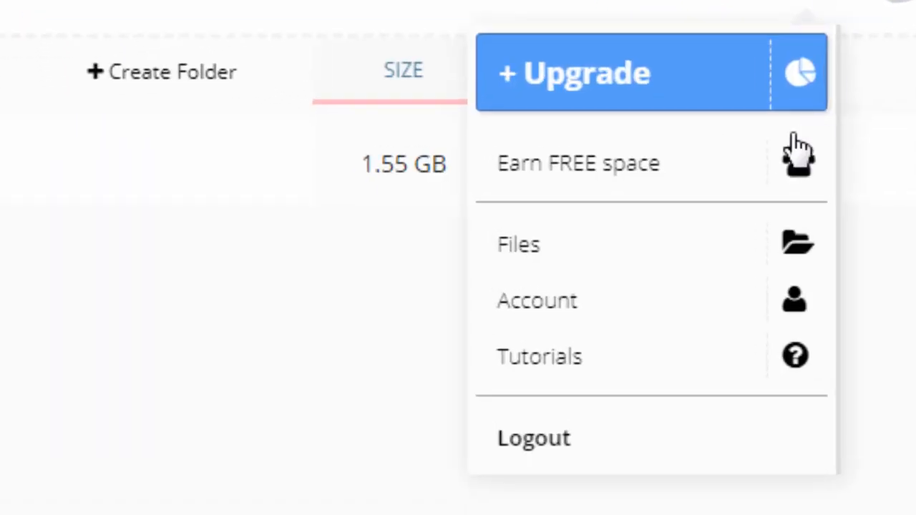
Step: Show the + Upgrade page and scroll through the Basic 30GB, Pro 100GB and Master 1TB plan cards
click(572, 71)
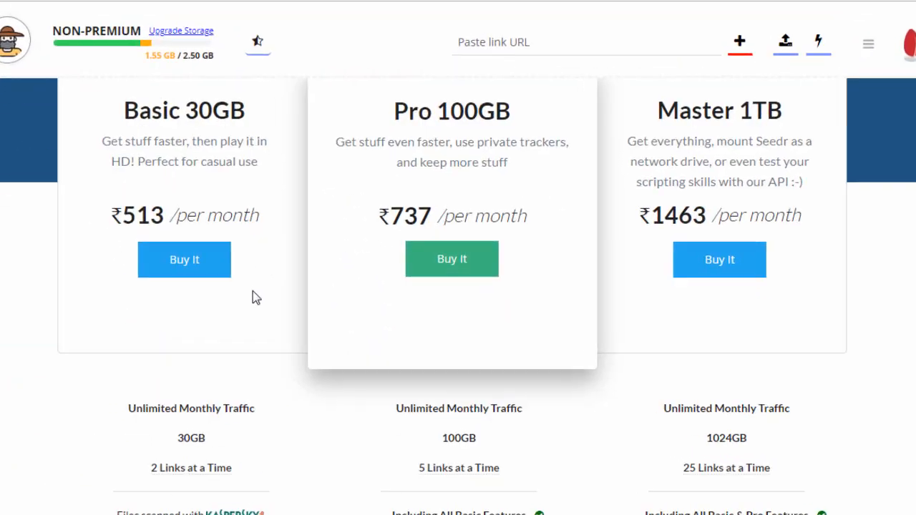
scroll(down, 3)
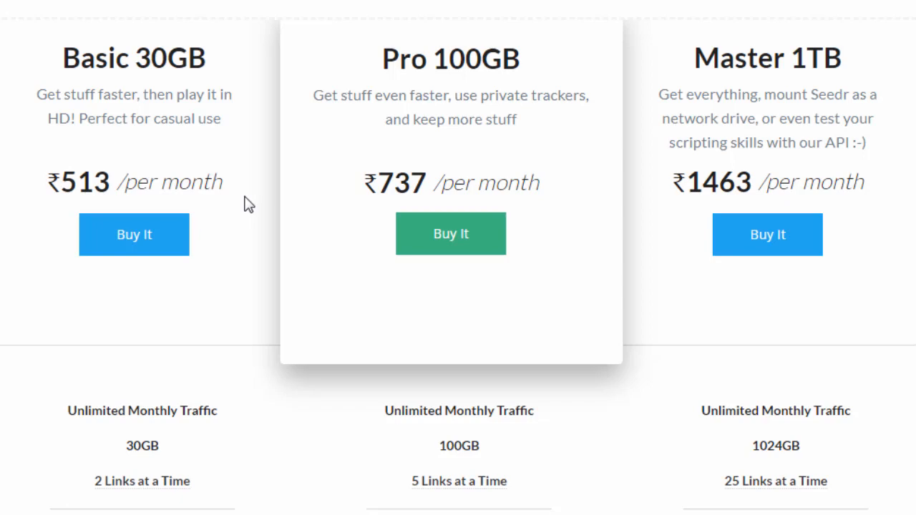
mouse_move(404, 91)
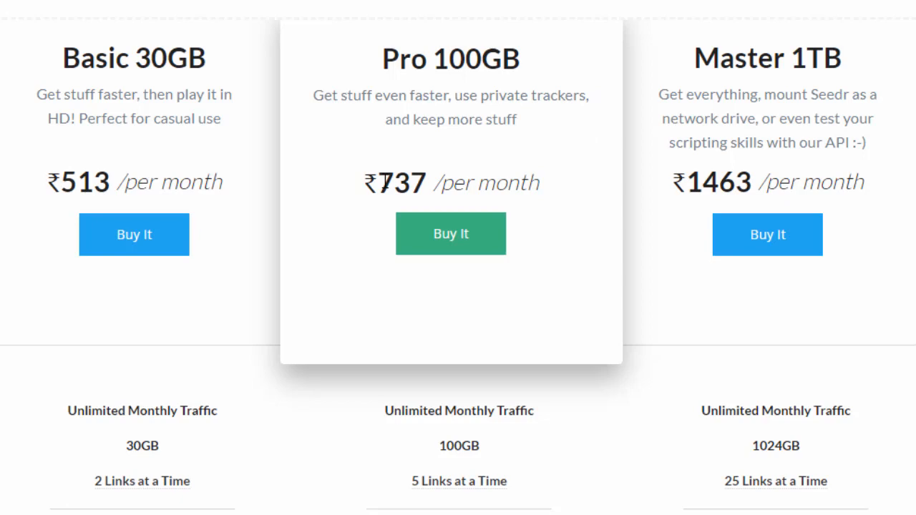
mouse_move(532, 174)
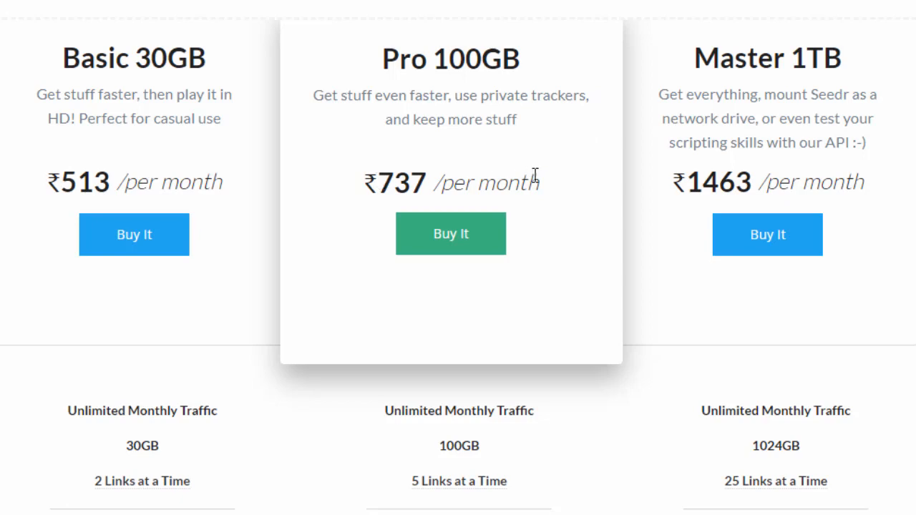
mouse_move(855, 69)
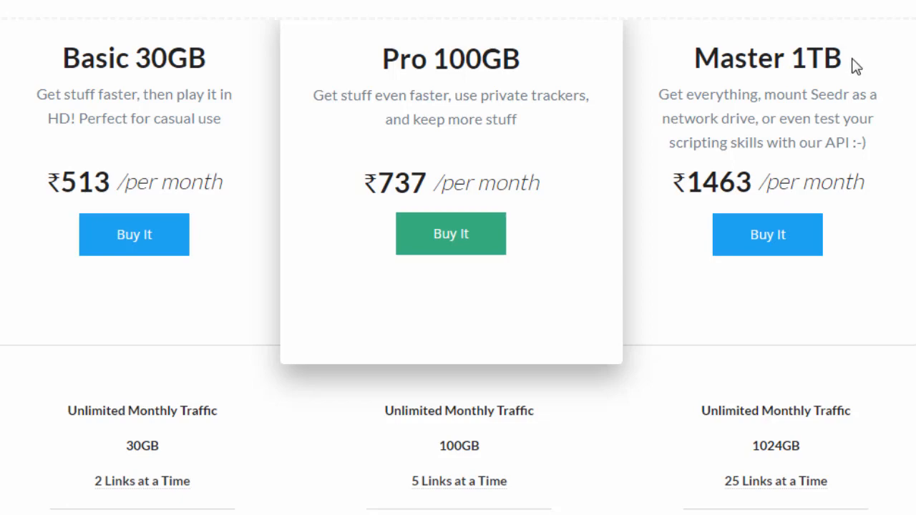
mouse_move(661, 60)
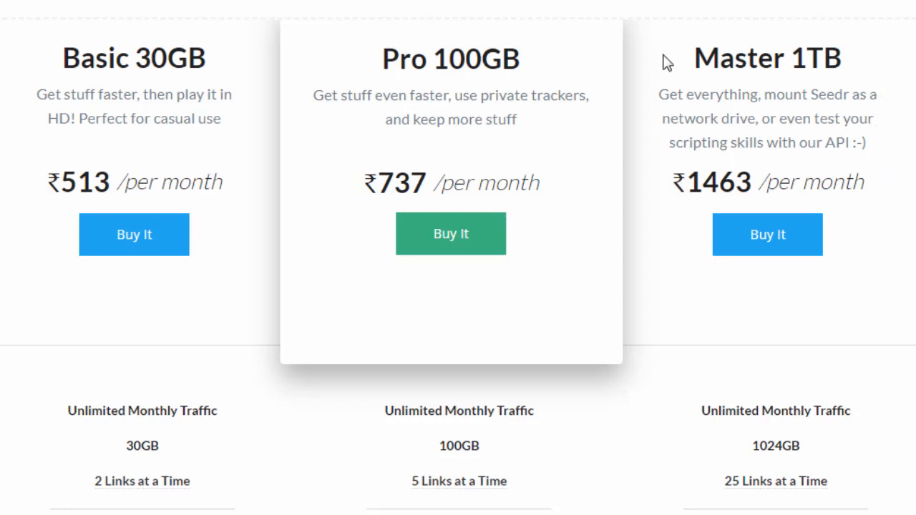
mouse_move(440, 366)
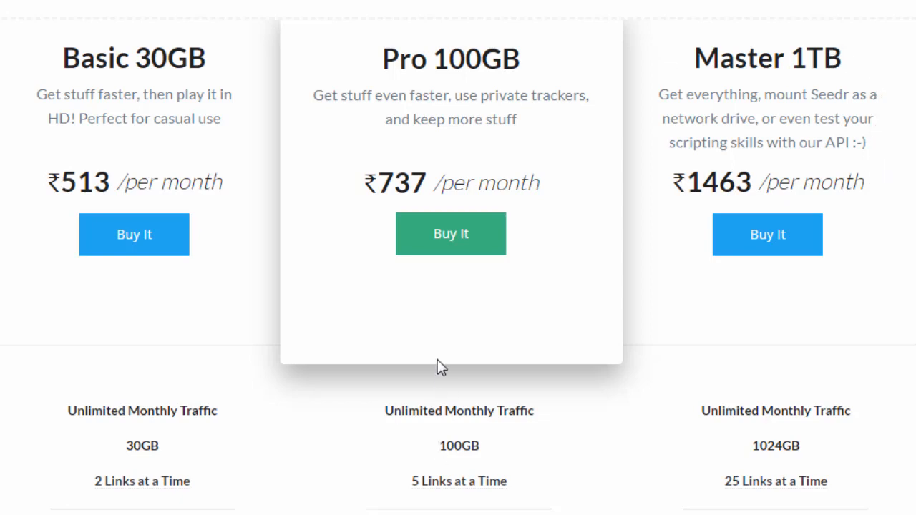